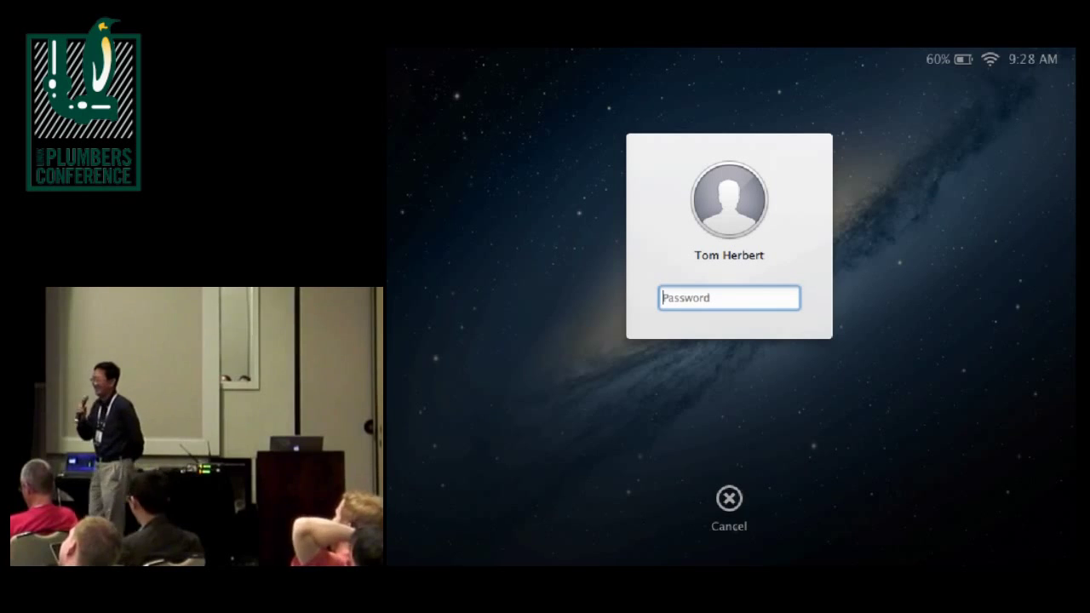
Step: Enter the Mac account password at the login screen to sign in
text(••)
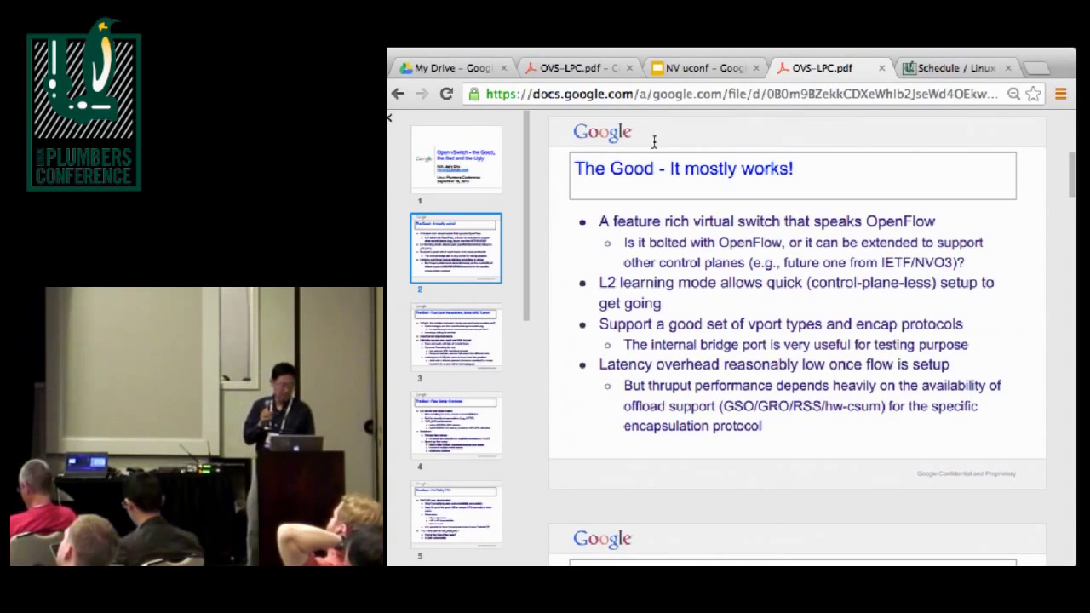
Step: Scroll the OVS-LPC.pdf deck from 'The Good' past the GRE Tunnel slide to slide 4
scroll(down, 3)
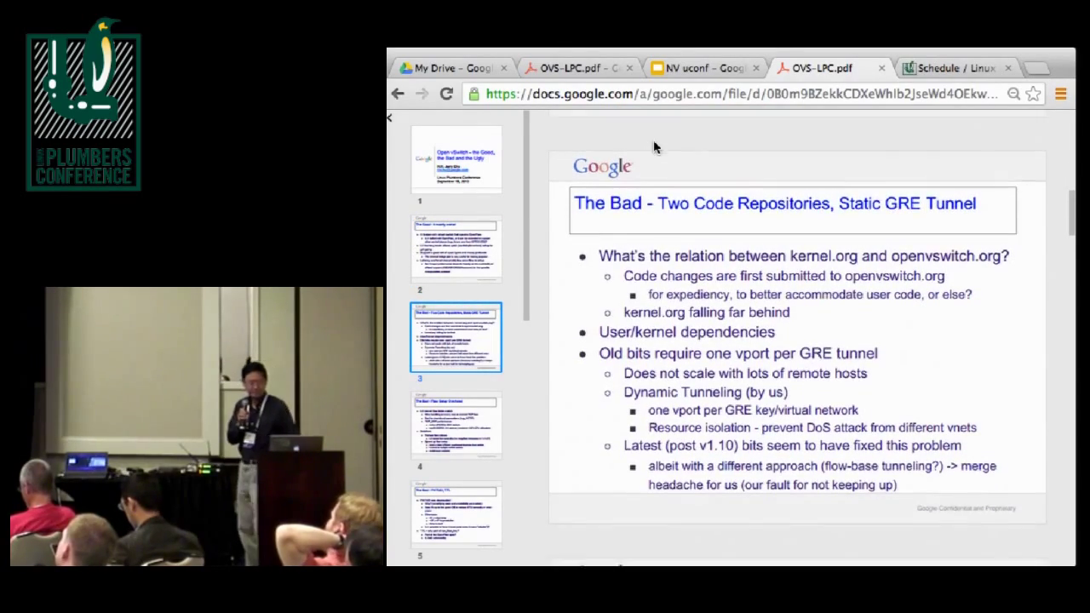
scroll(down, 3)
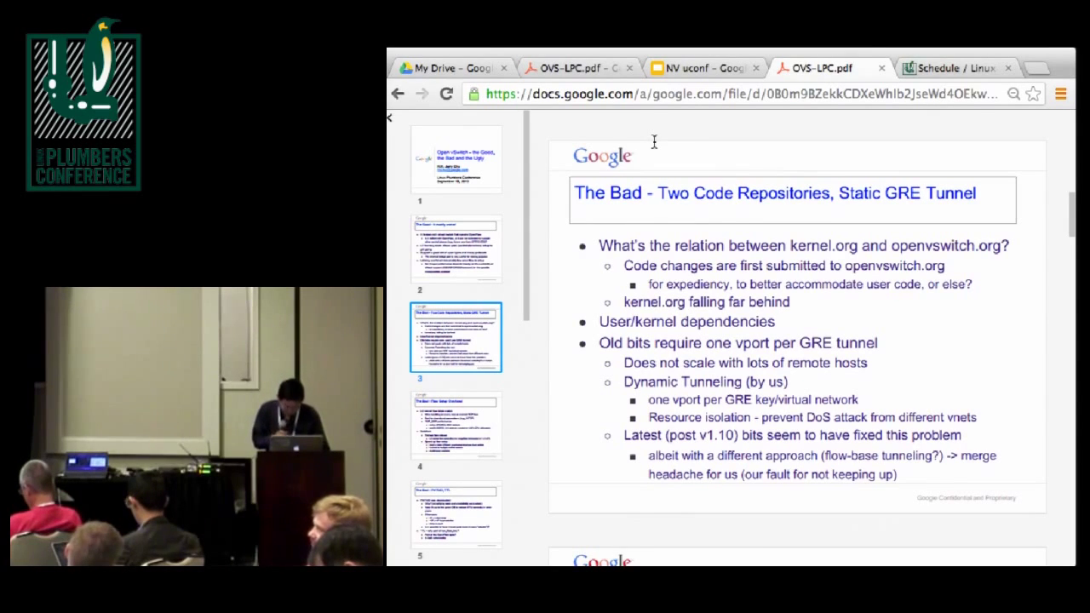
scroll(down, 3)
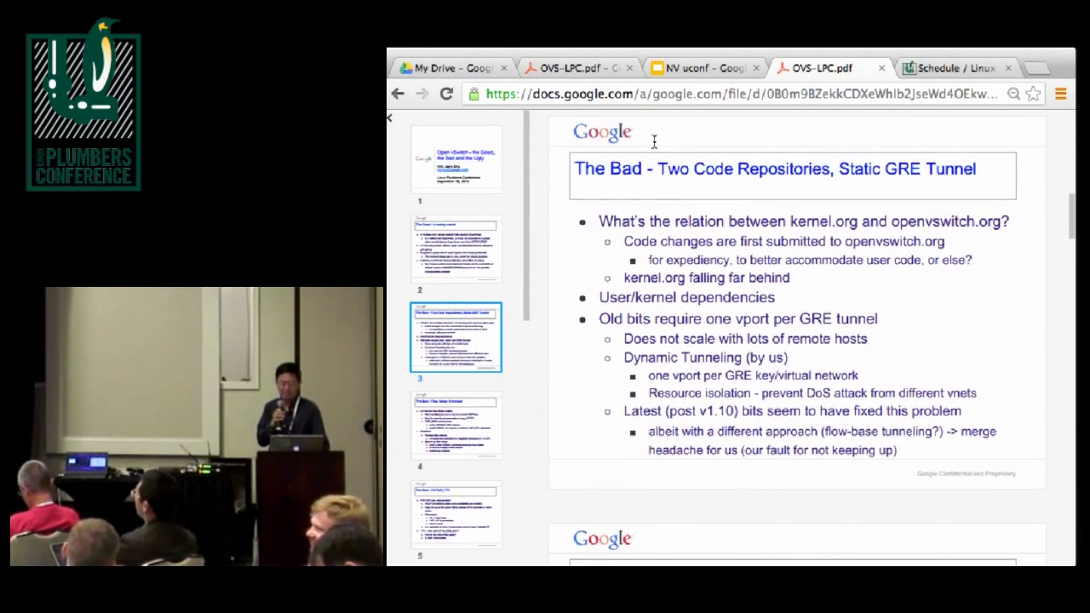
scroll(down, 3)
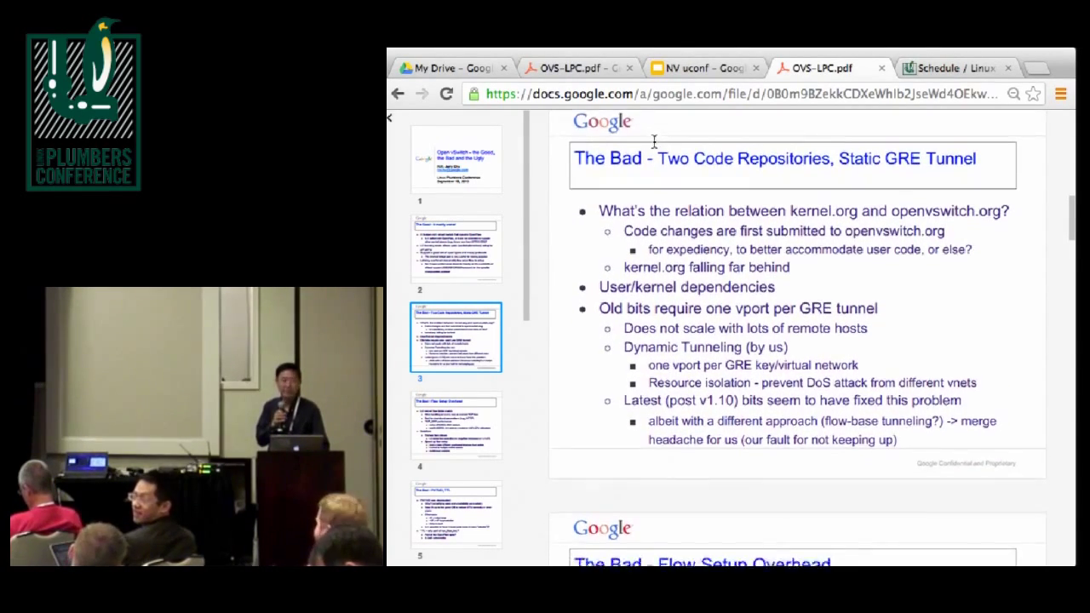
scroll(down, 3)
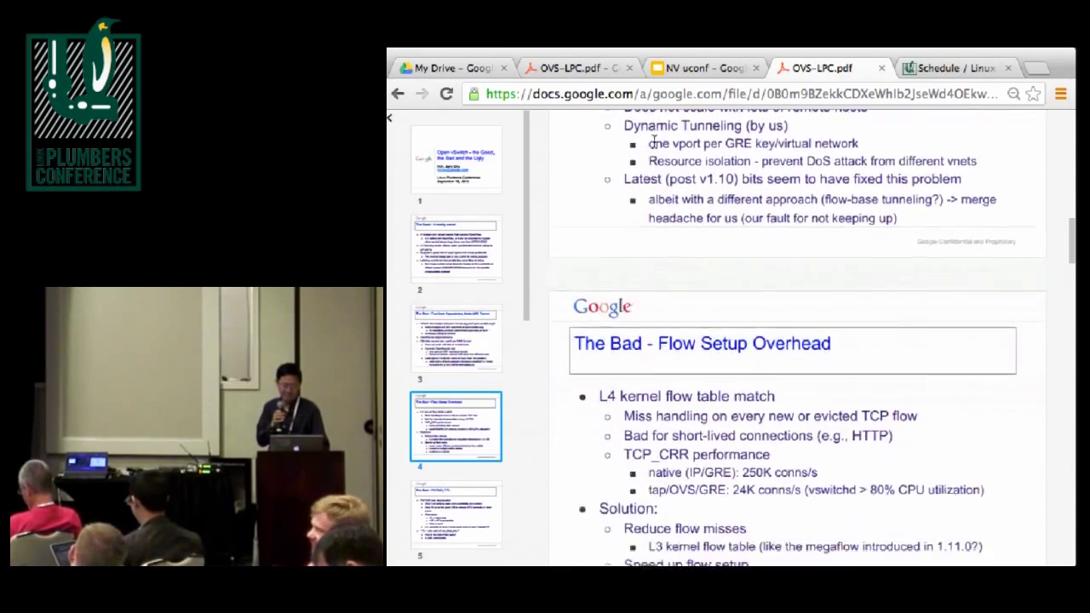
scroll(down, 3)
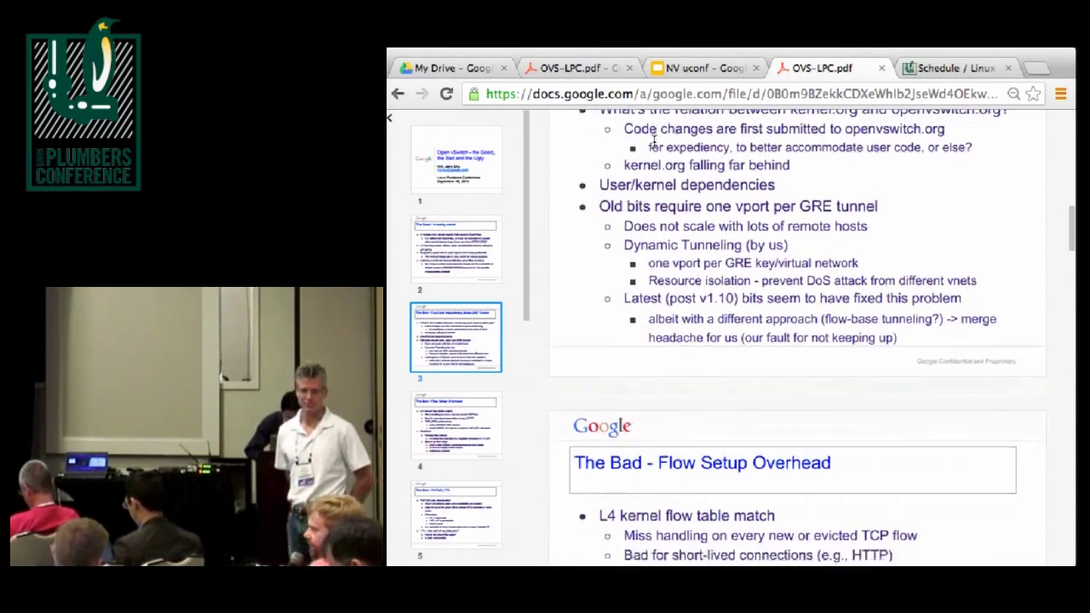
scroll(down, 3)
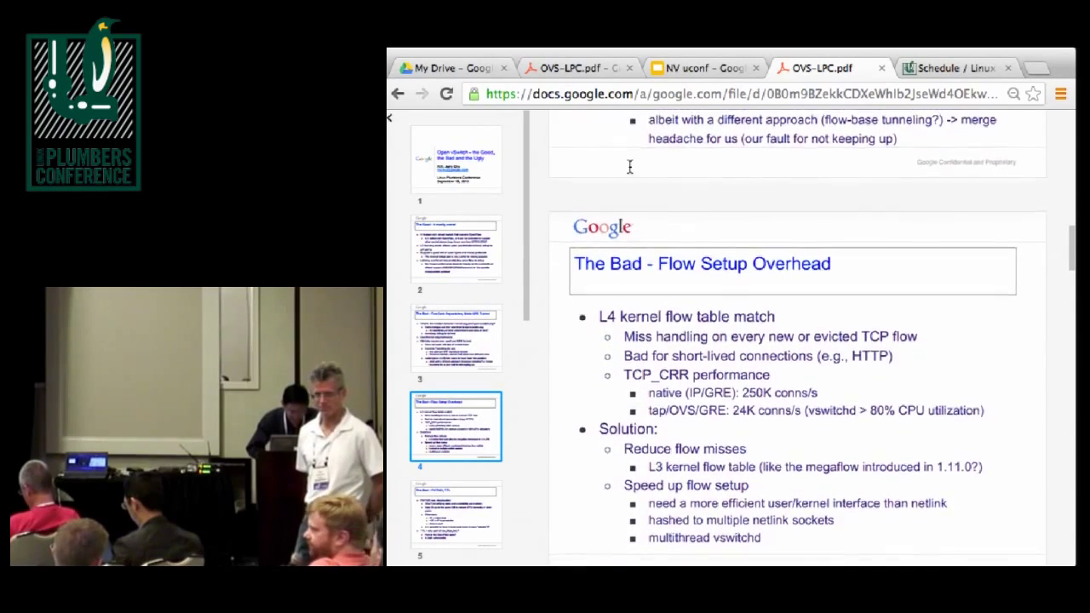
Step: Scroll to keep slide 4 'Flow Setup Overhead' in view, with 'PMTUD, TTL' peeking below
scroll(down, 3)
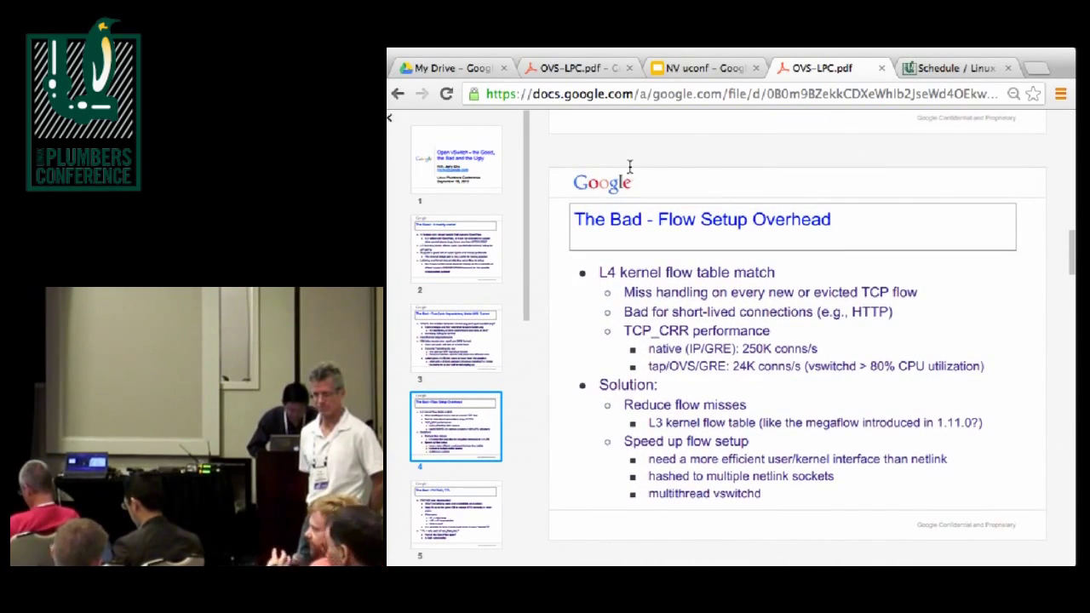
scroll(down, 3)
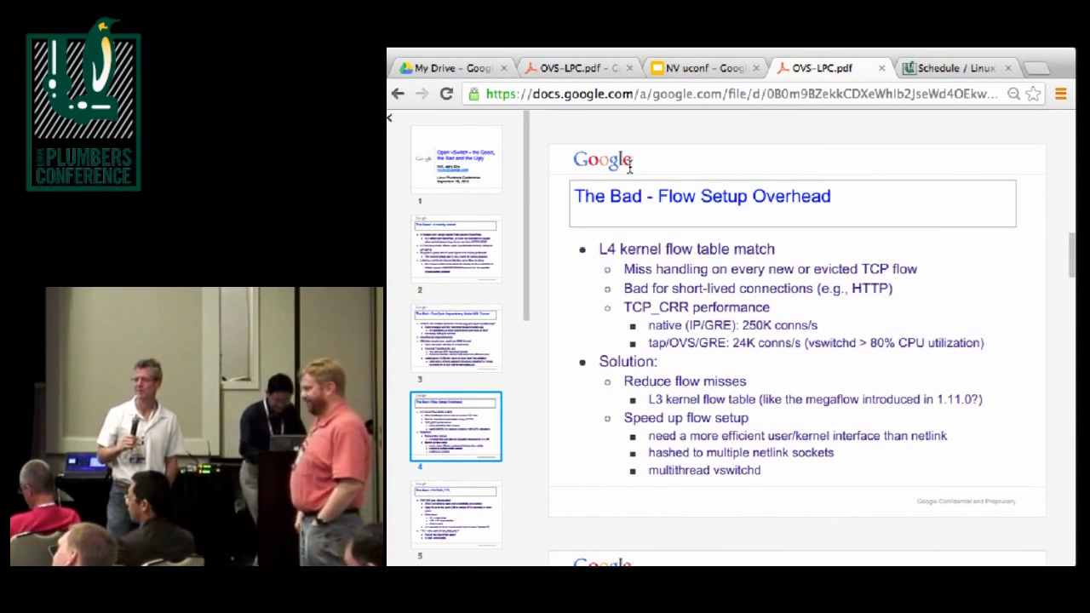
scroll(down, 3)
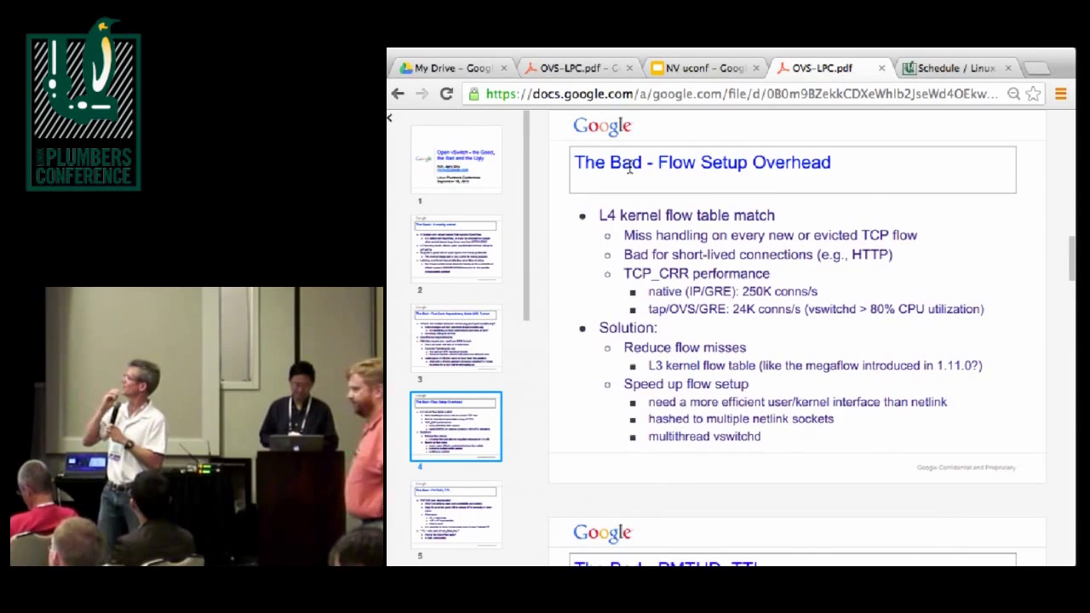
scroll(down, 3)
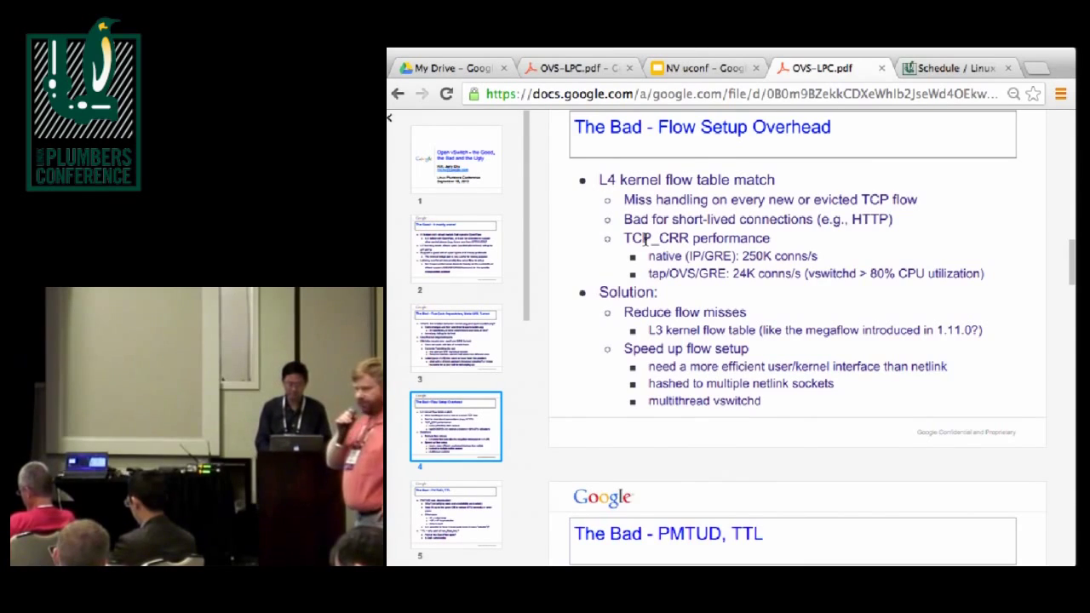
Step: Scroll down to slide 5, 'The Bad - PMTUD, TTL', showing its deprecated-PMTUD points
scroll(down, 3)
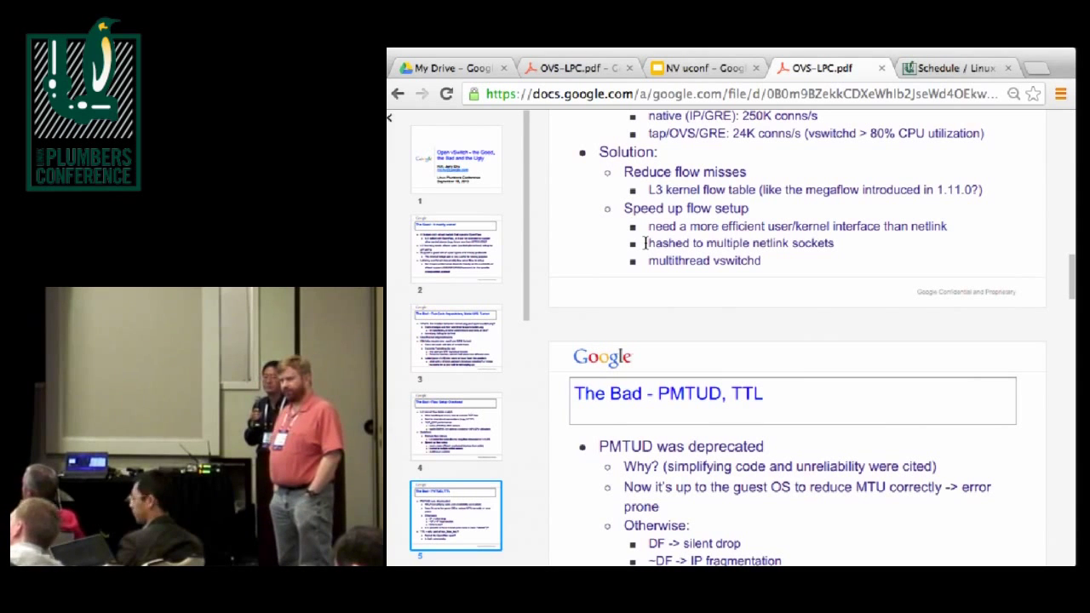
Step: Scroll slide 5 further to reveal 'Either is bad!' and the question of PMTUD returning
scroll(down, 3)
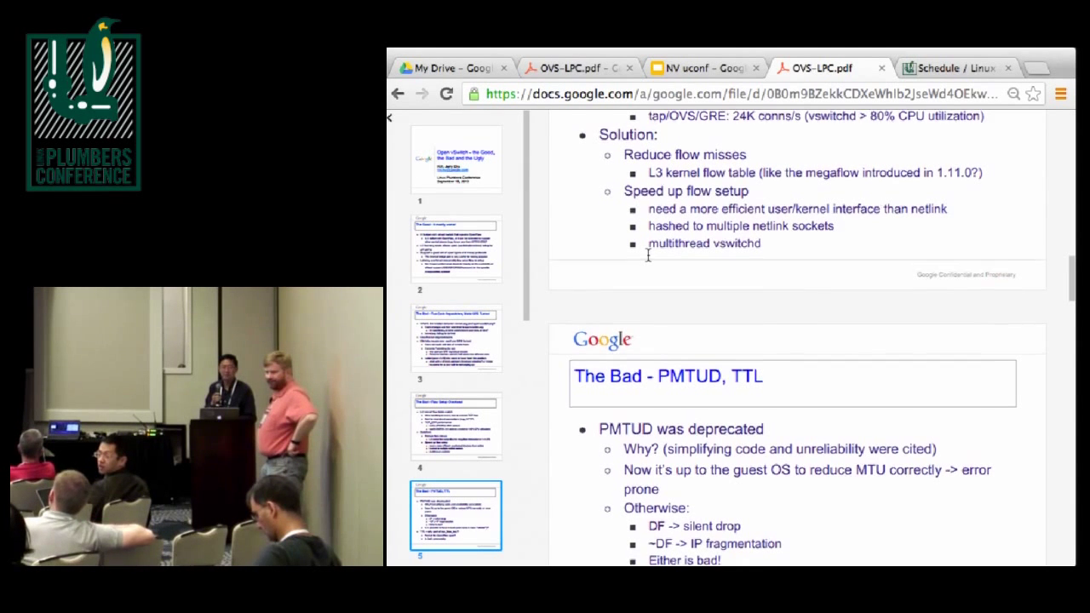
scroll(down, 3)
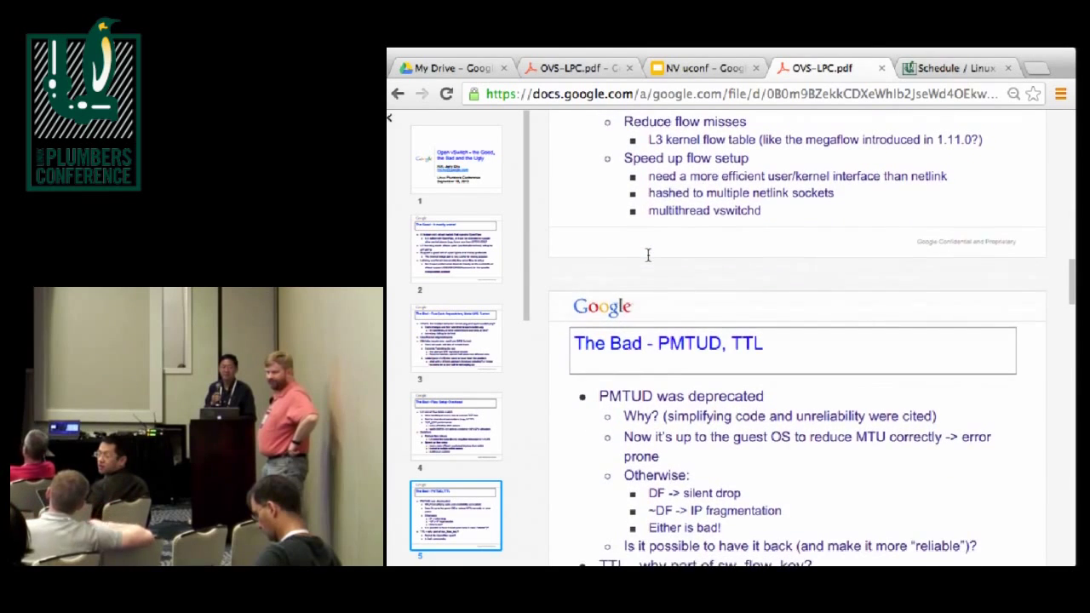
scroll(down, 3)
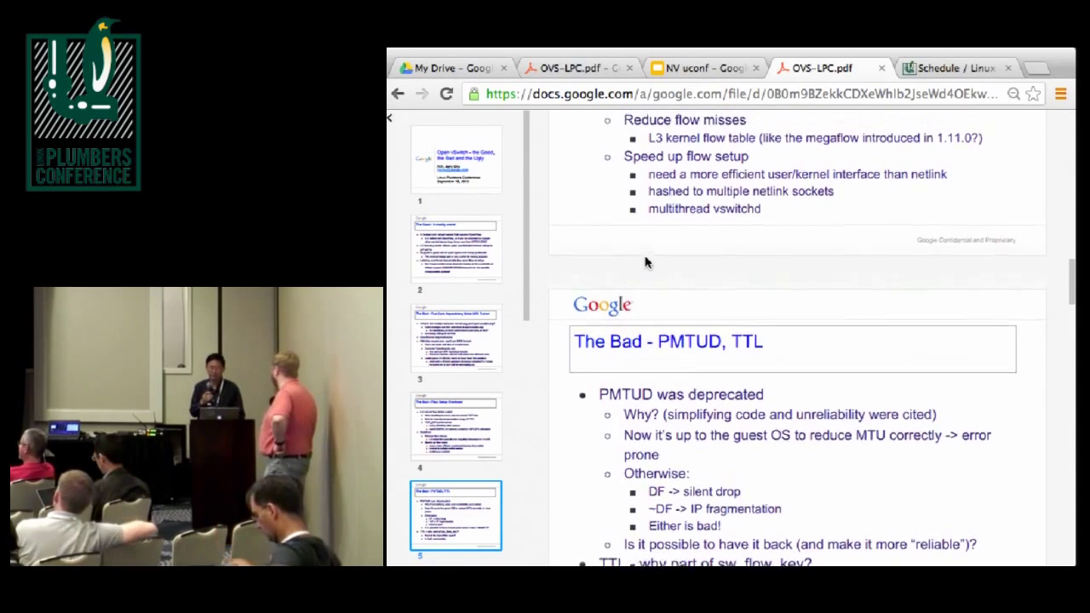
scroll(down, 3)
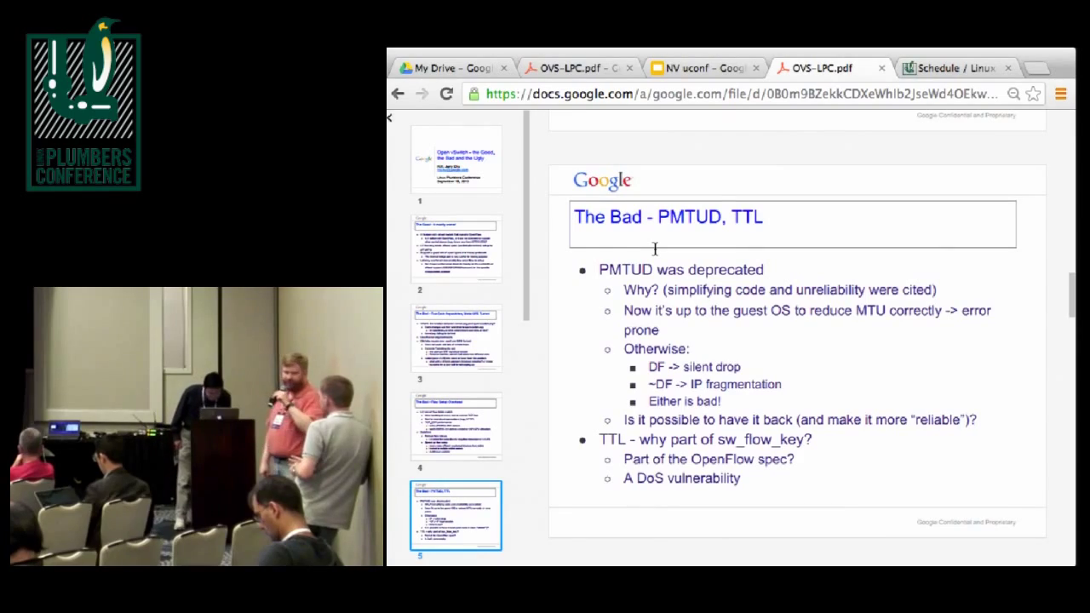
scroll(down, 3)
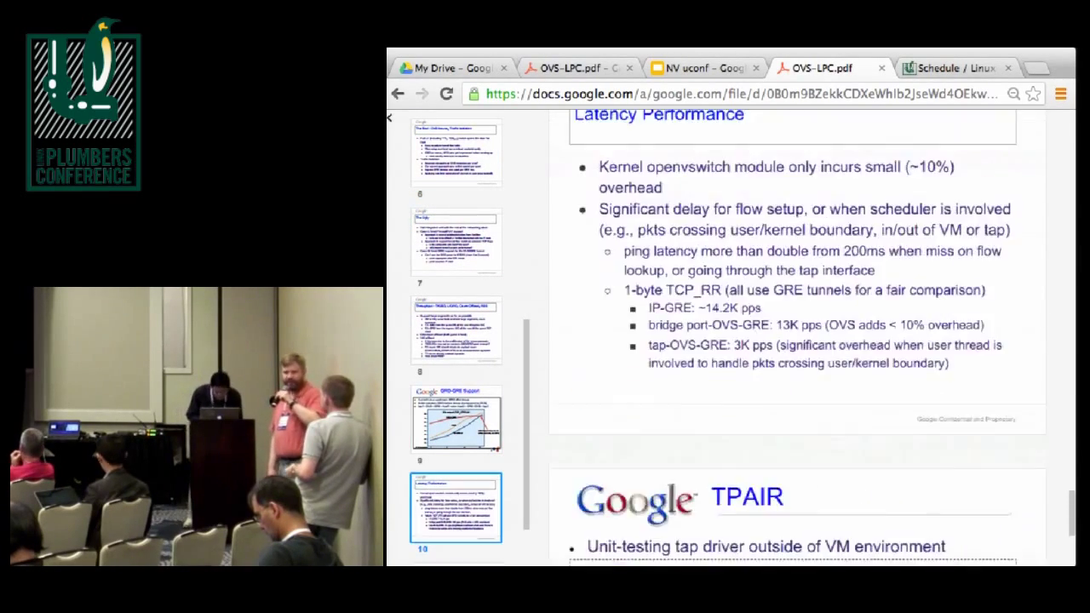
click(456, 240)
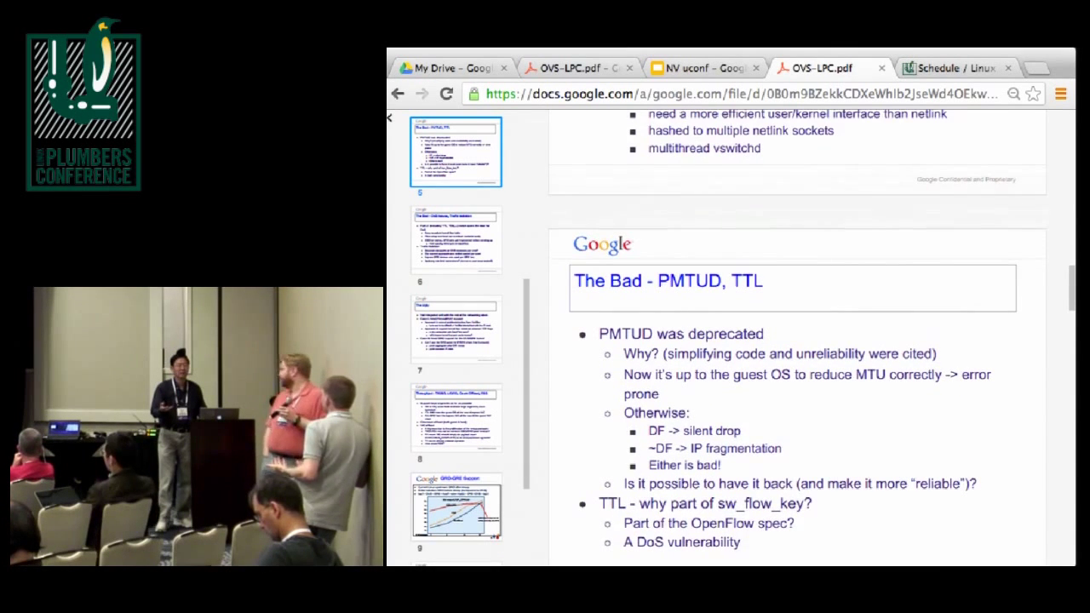
Step: Scroll until slide 5 shows all of its PMTUD and TTL points
scroll(down, 3)
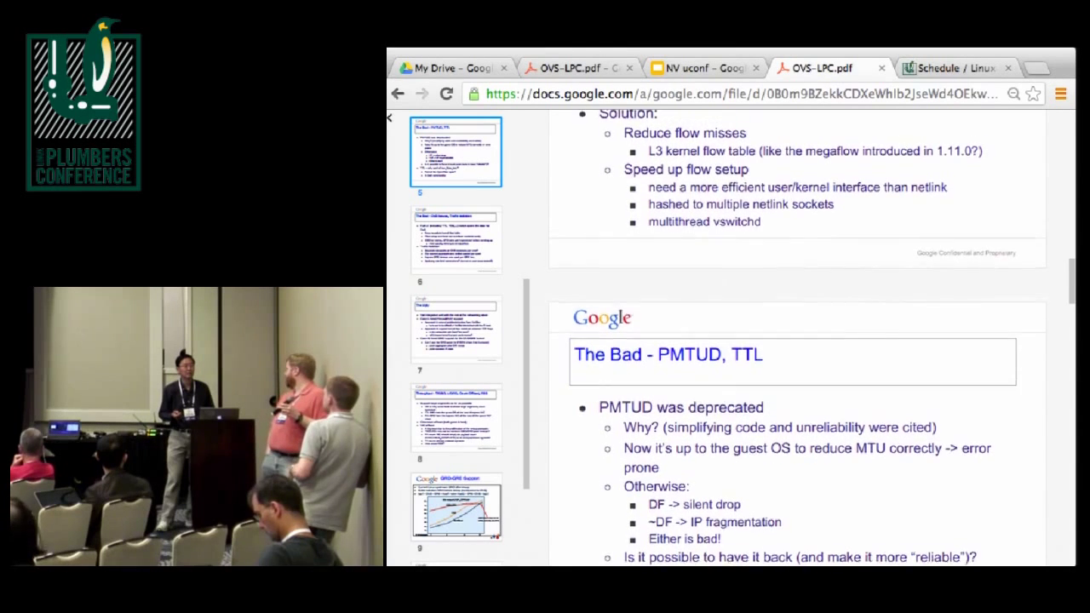
scroll(down, 3)
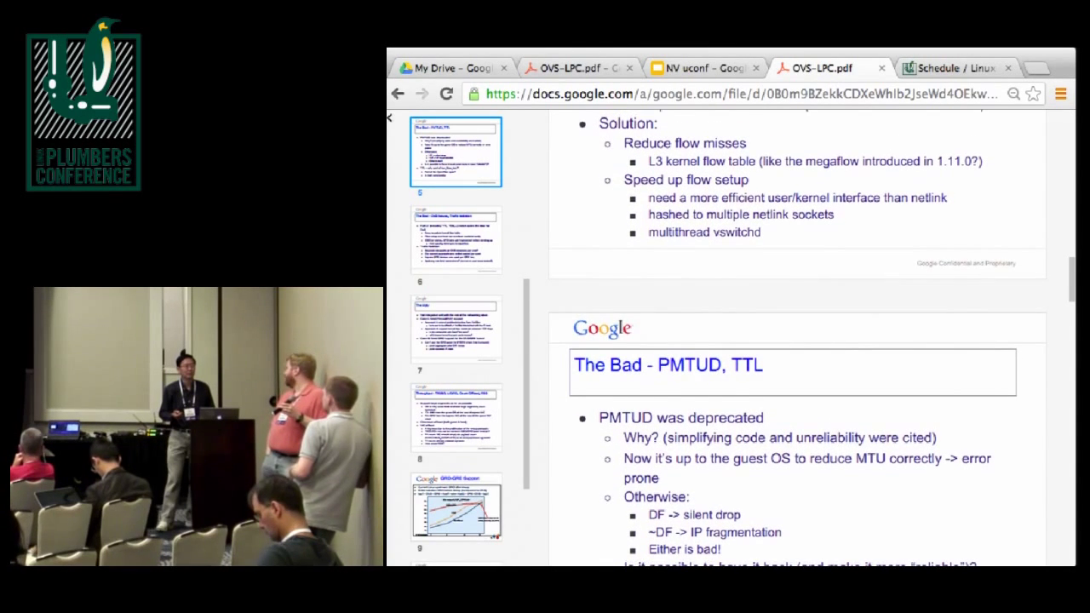
scroll(down, 3)
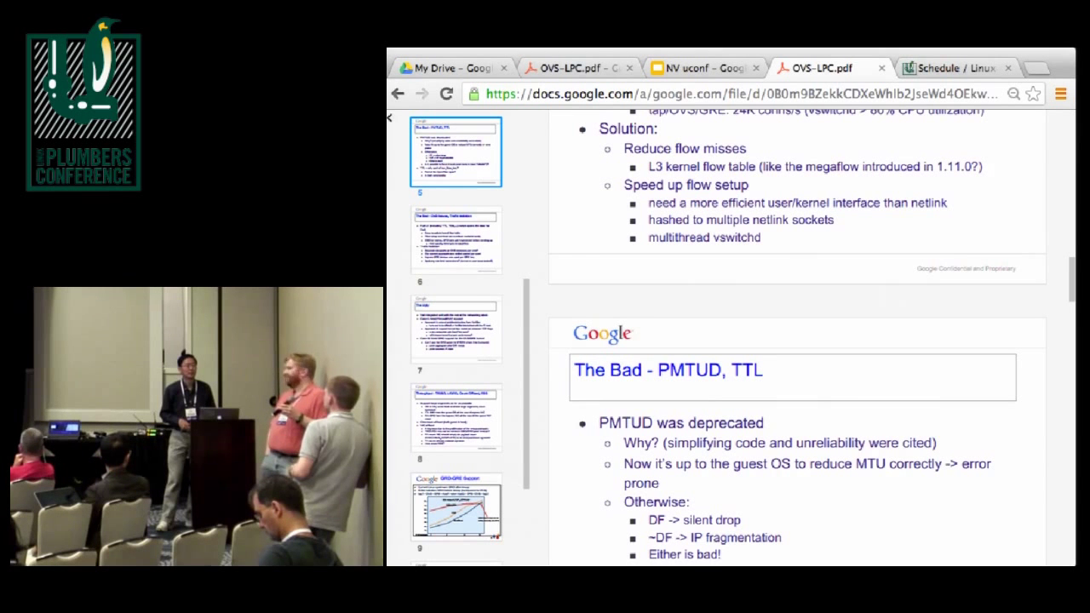
scroll(down, 3)
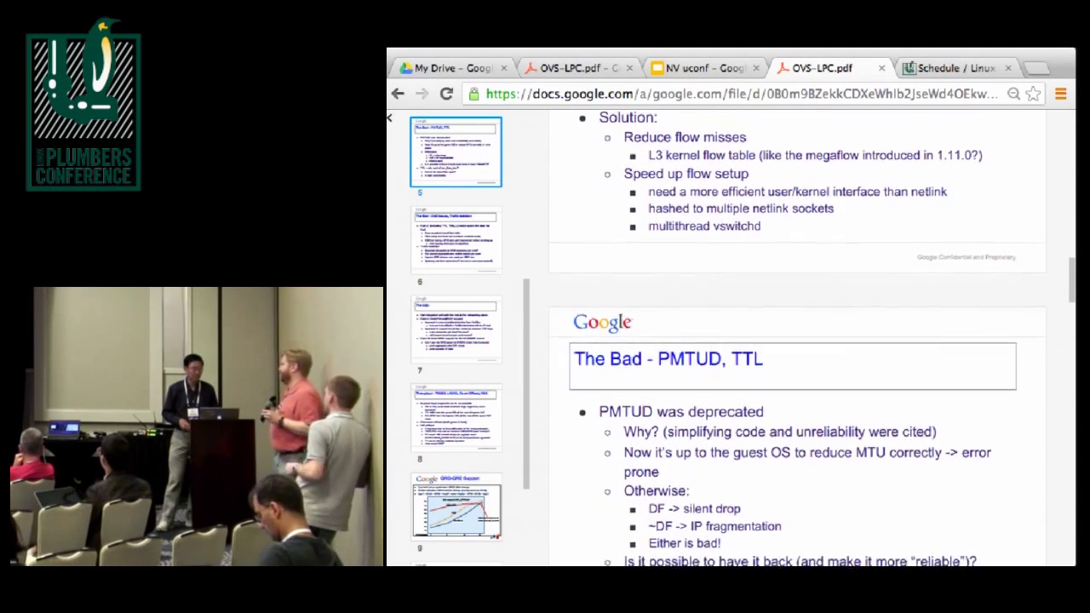
scroll(down, 3)
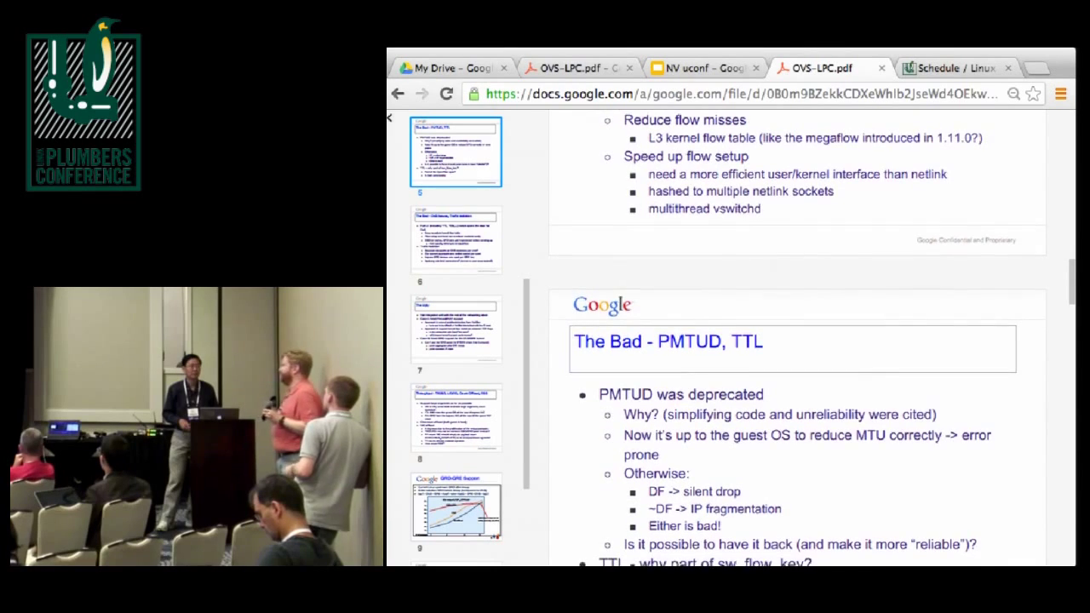
scroll(down, 3)
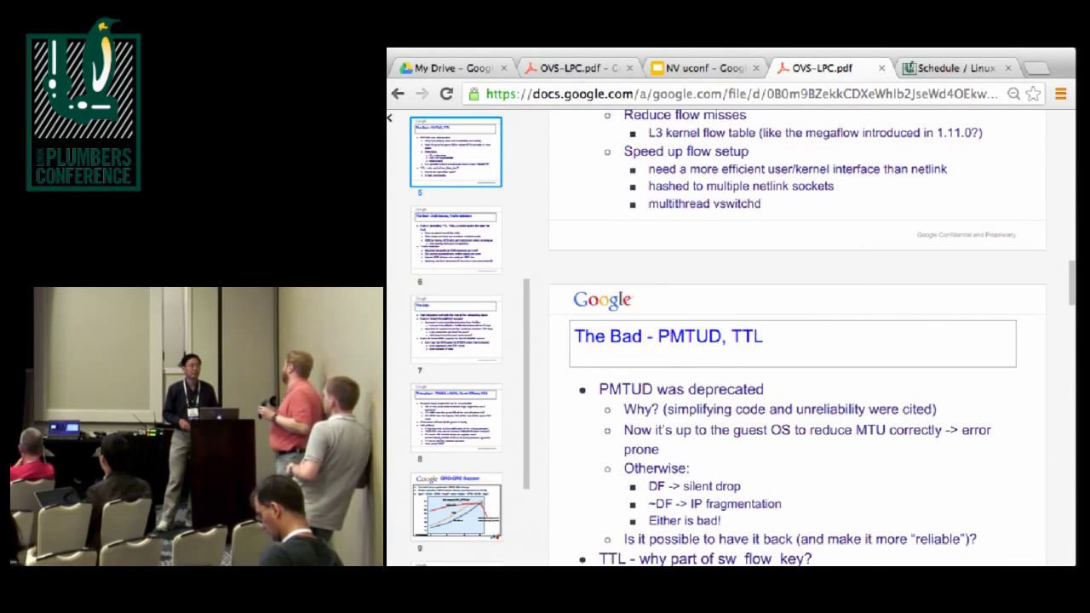
scroll(down, 3)
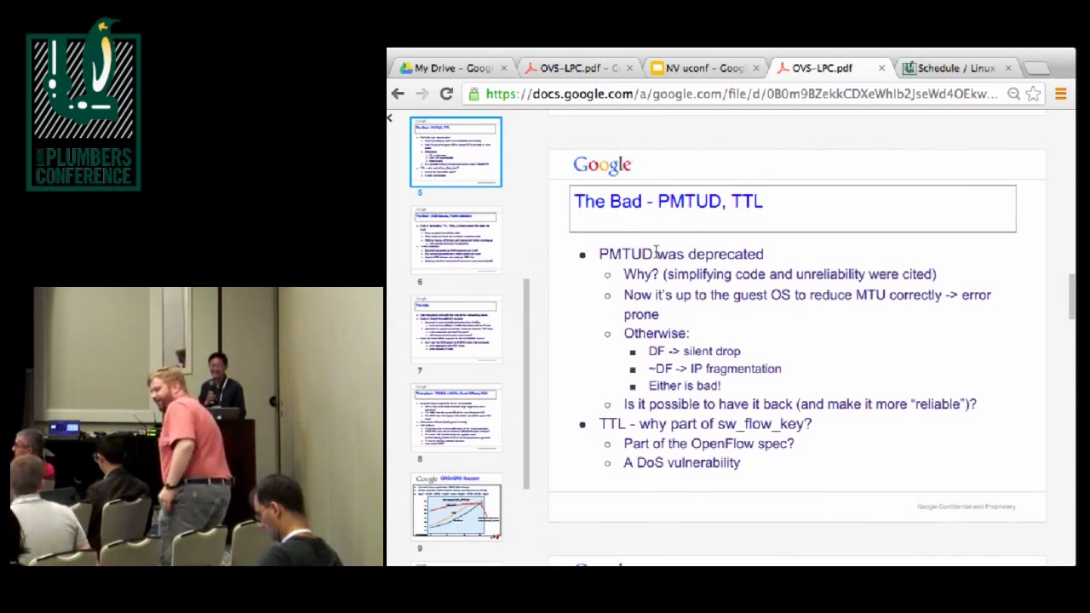
Step: Scroll to slide 6, 'The Bad - DoS Issues, Traffic Isolation', filling the view
scroll(down, 3)
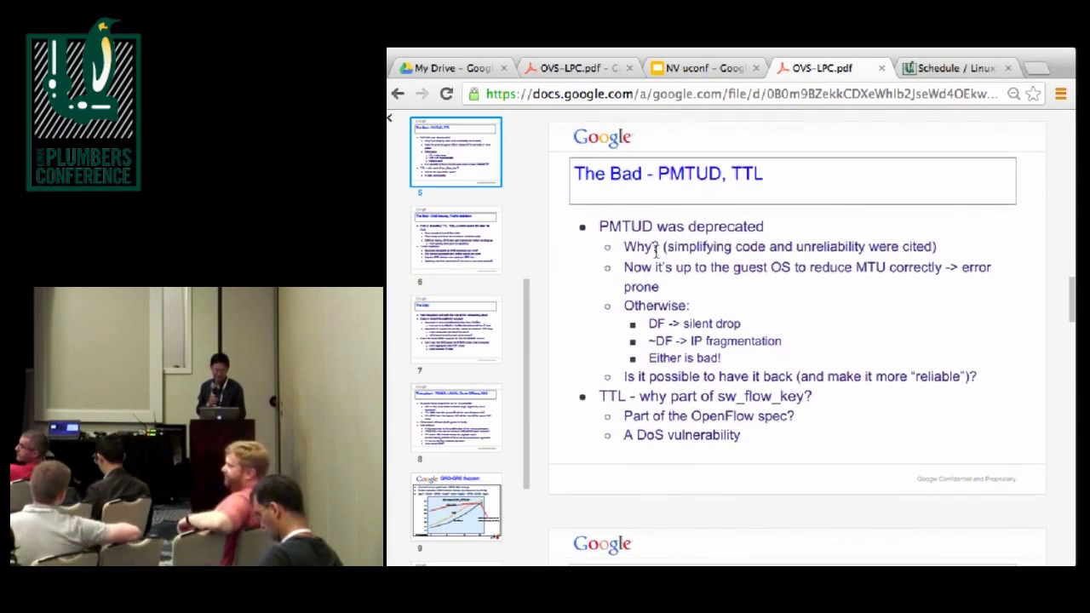
scroll(down, 3)
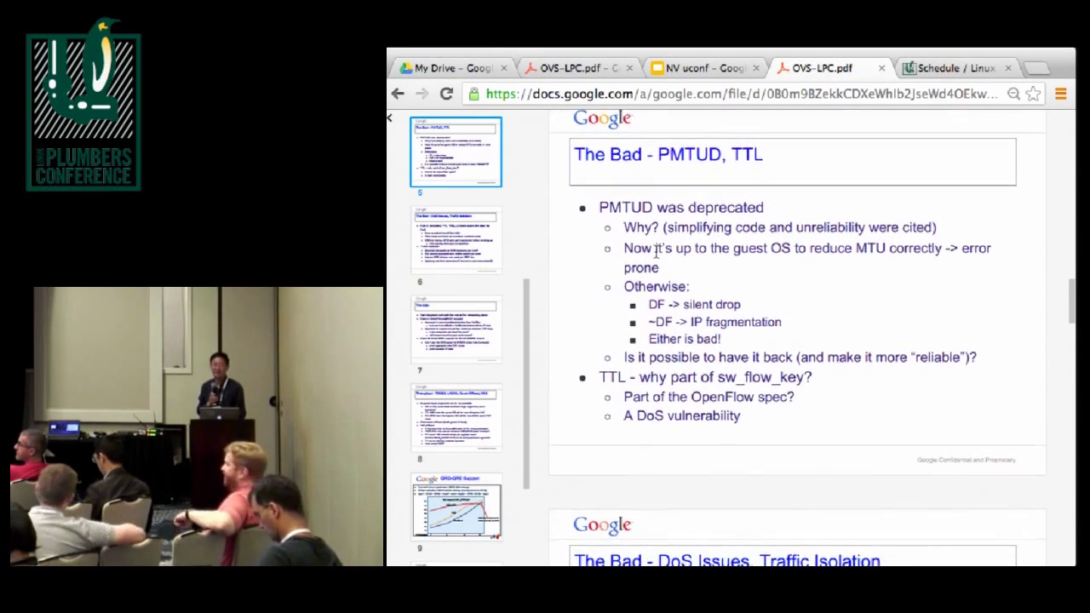
scroll(down, 3)
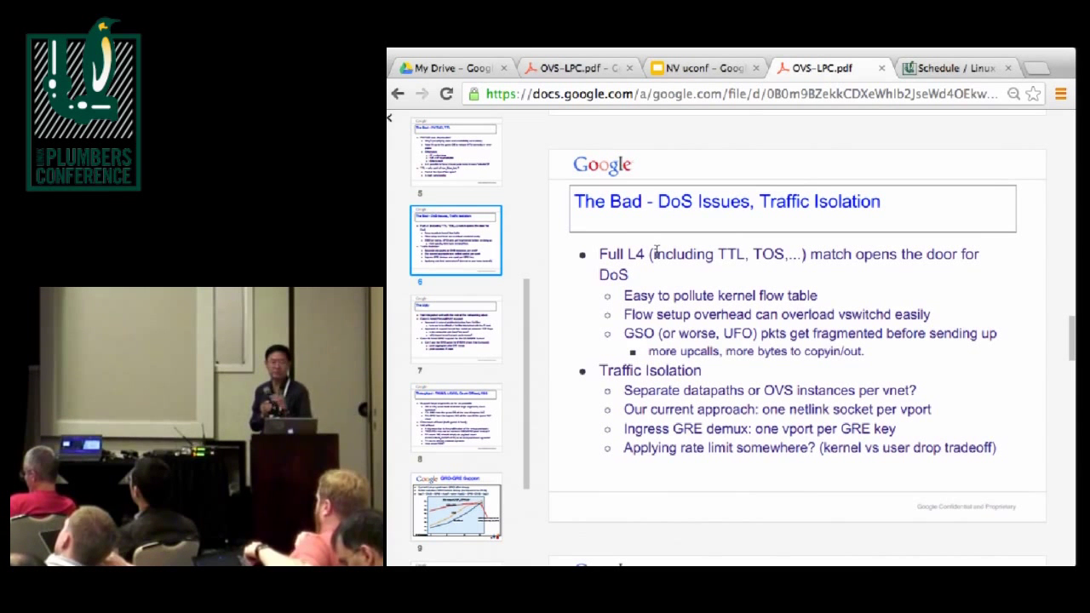
Step: Scroll until slide 7's networking-stack integration and Firewall/NAT points appear below slide 6
scroll(down, 3)
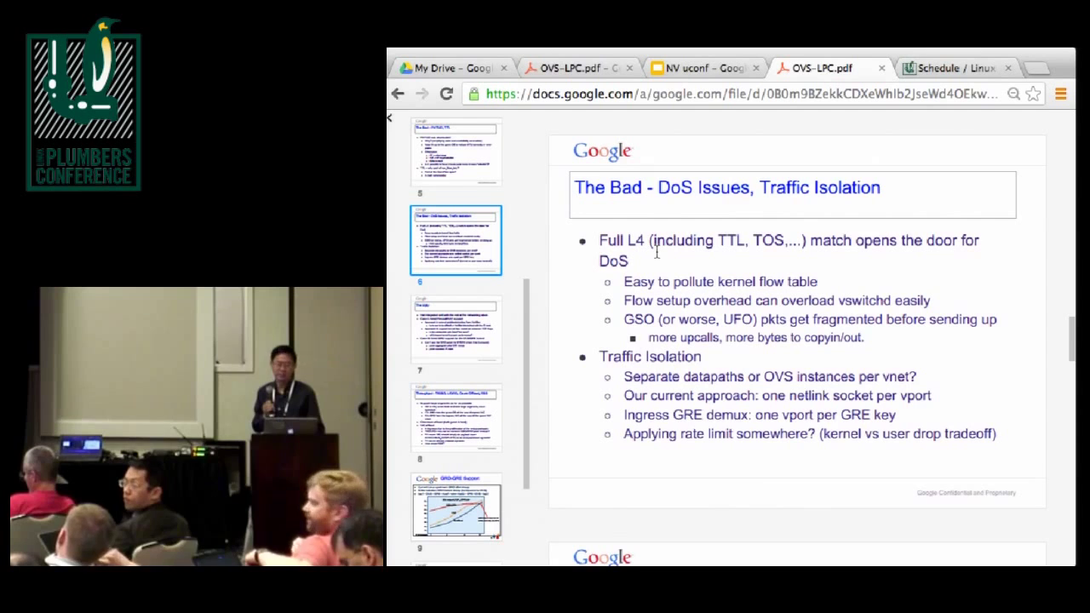
scroll(down, 3)
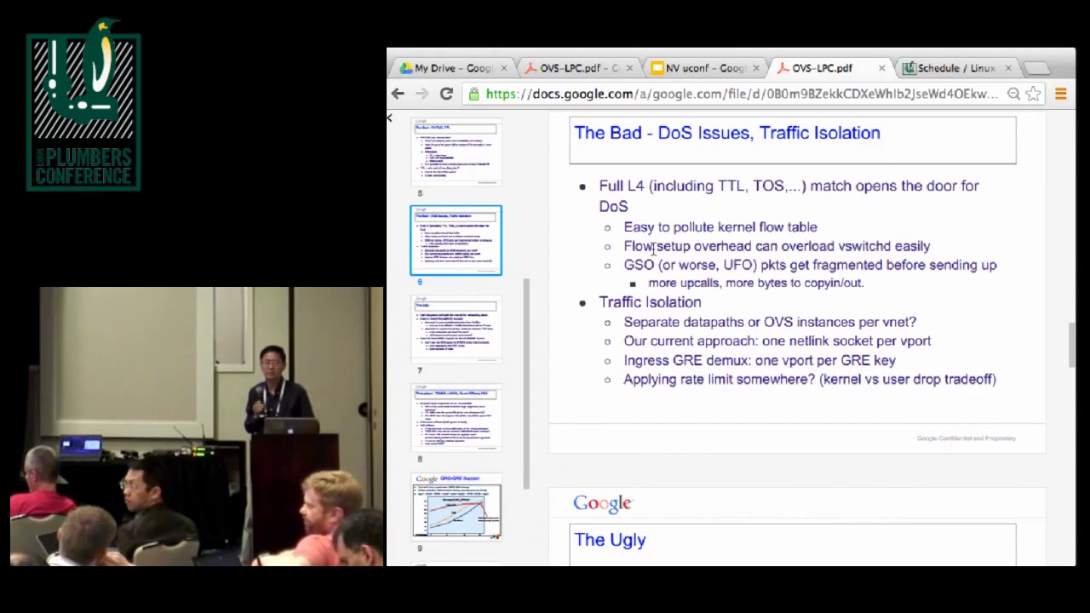
scroll(down, 3)
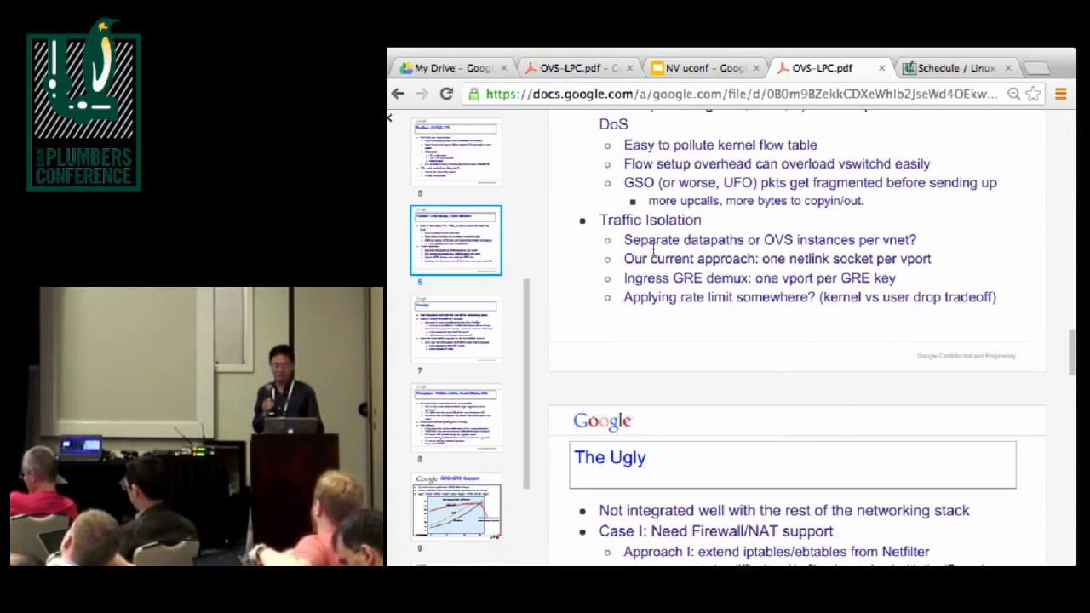
scroll(down, 3)
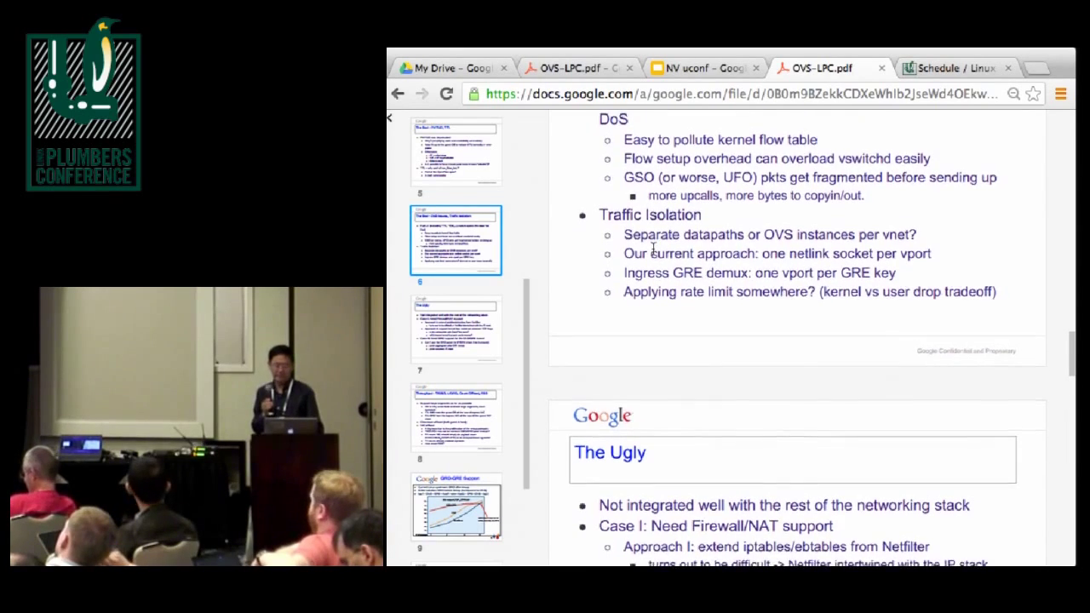
Step: Scroll until slide 7 'The Ugly' fully shows, including its GRO for OVS/GRE tunnel points
scroll(down, 3)
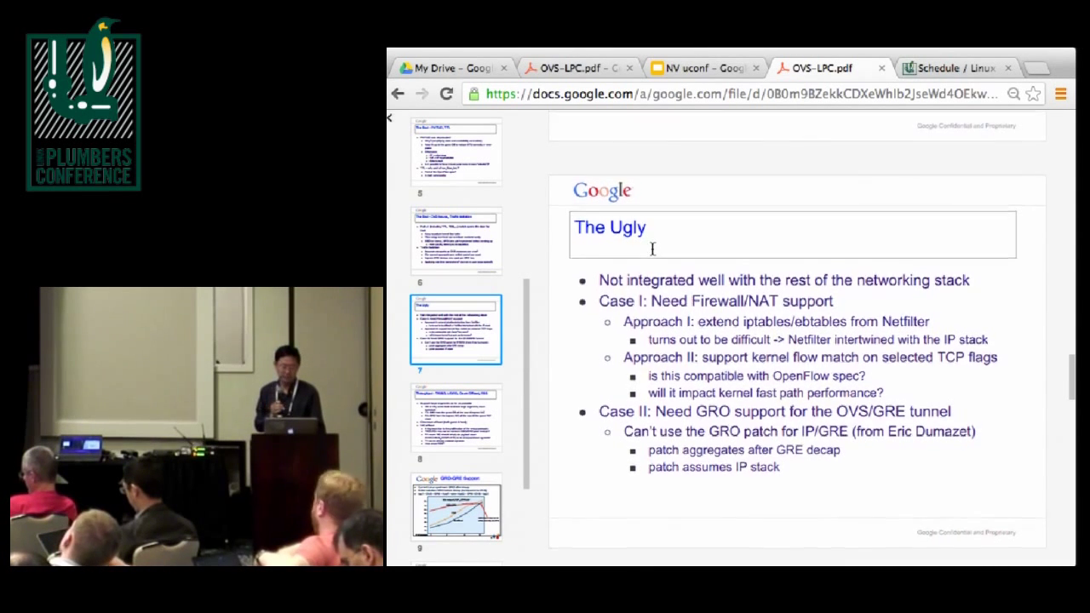
scroll(down, 3)
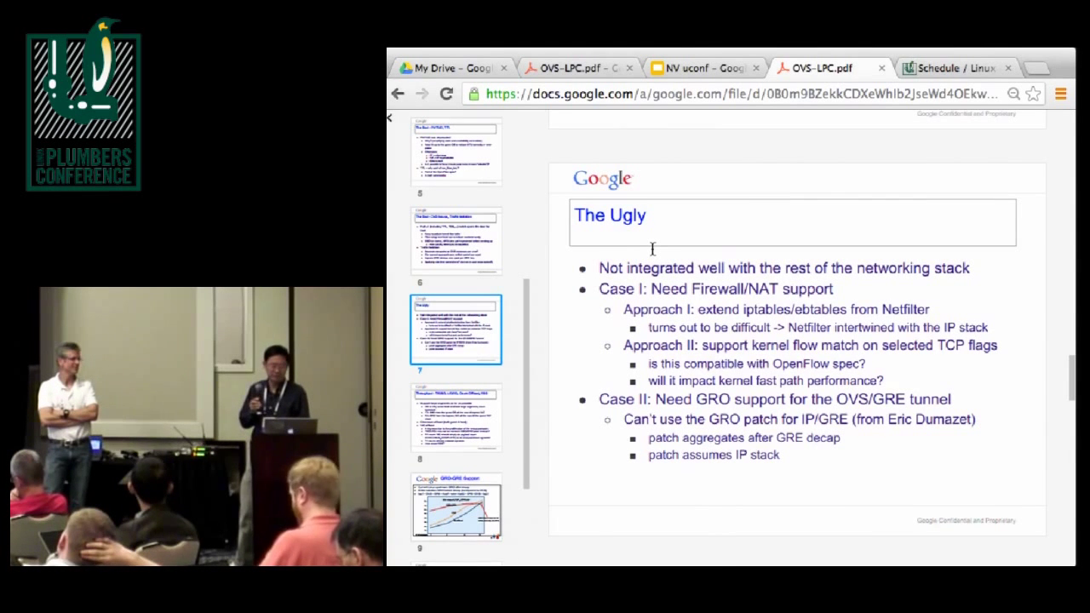
scroll(down, 3)
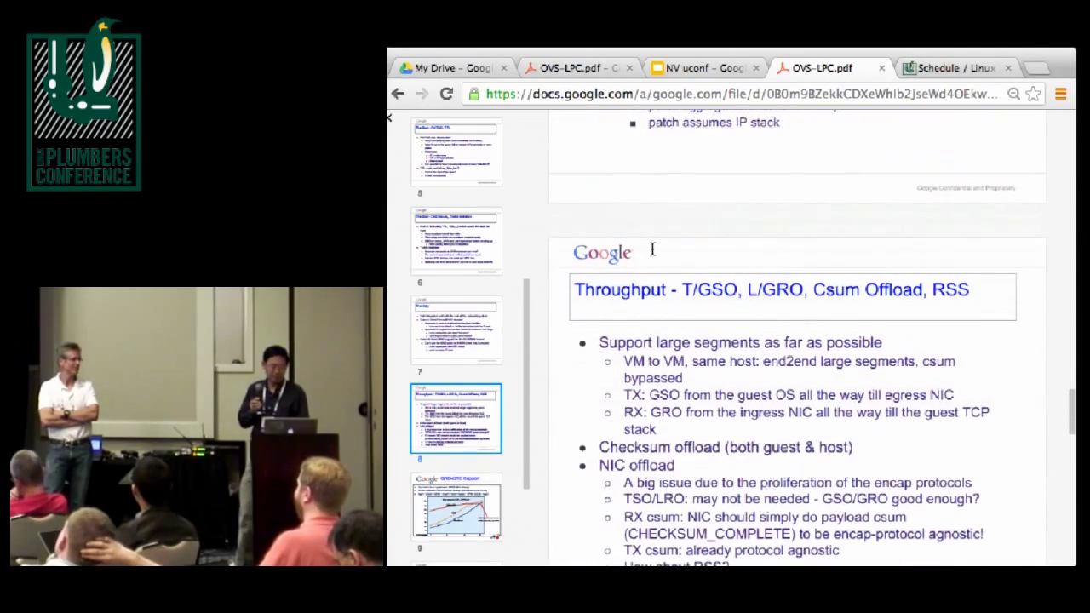
Step: Scroll past the Throughput, GRO/GRE chart and Latency slides to slide 11, 'TPAIR'
scroll(down, 3)
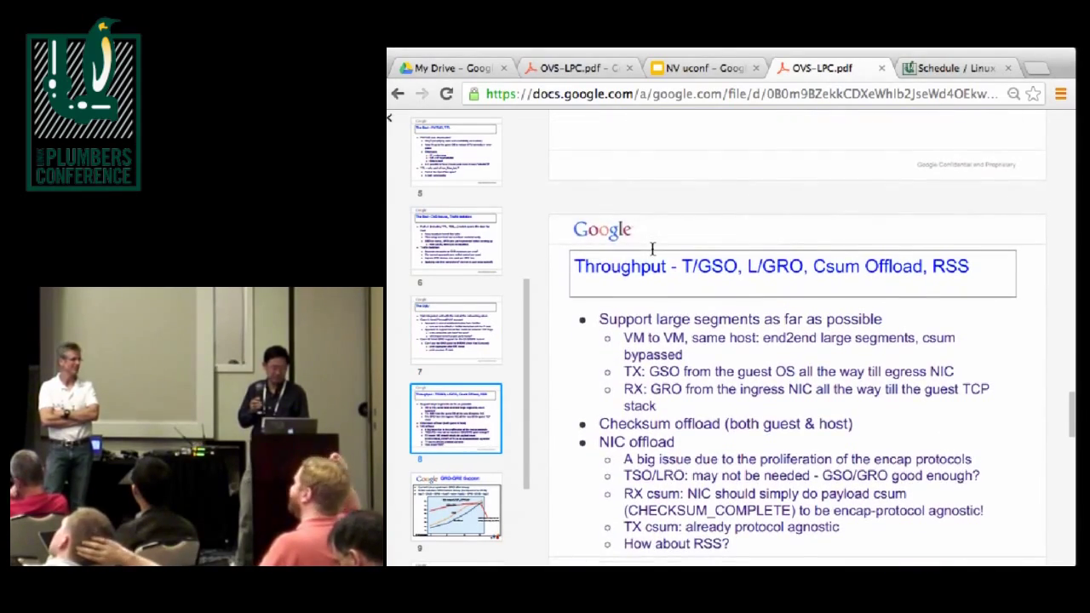
scroll(down, 3)
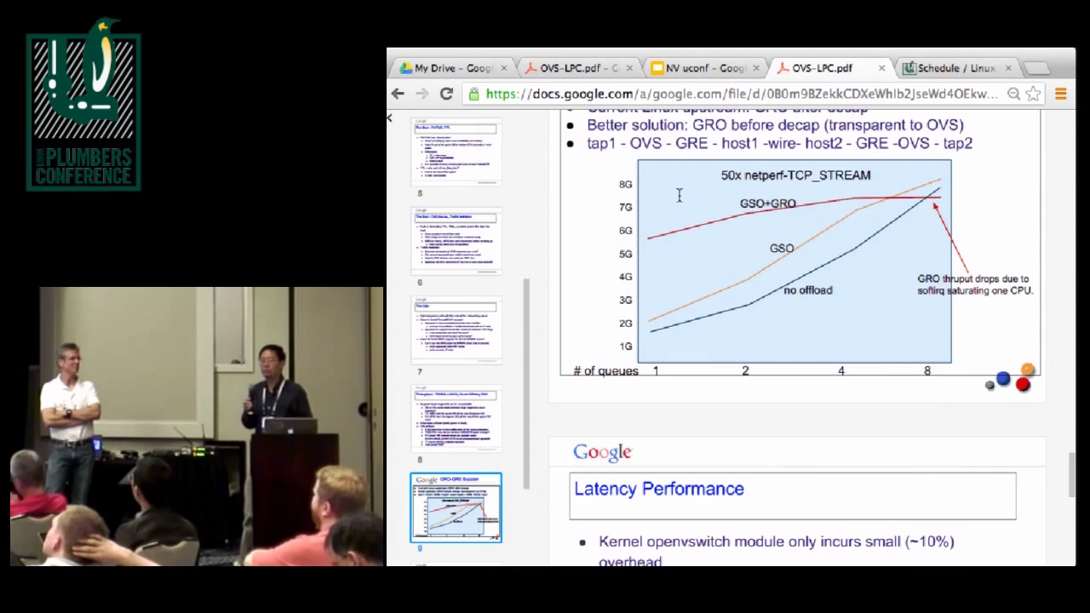
scroll(down, 3)
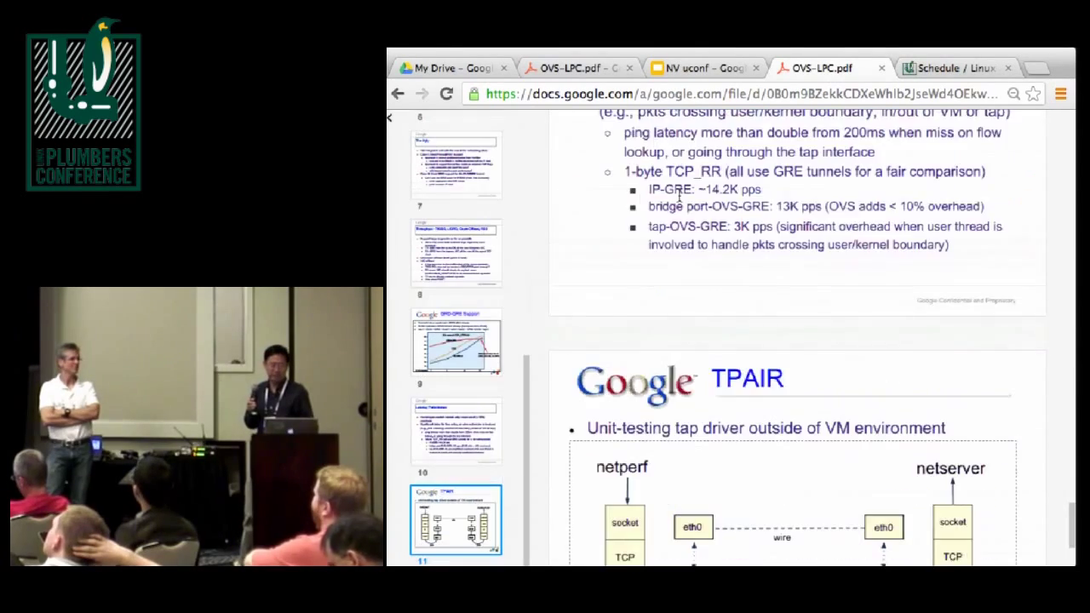
scroll(down, 3)
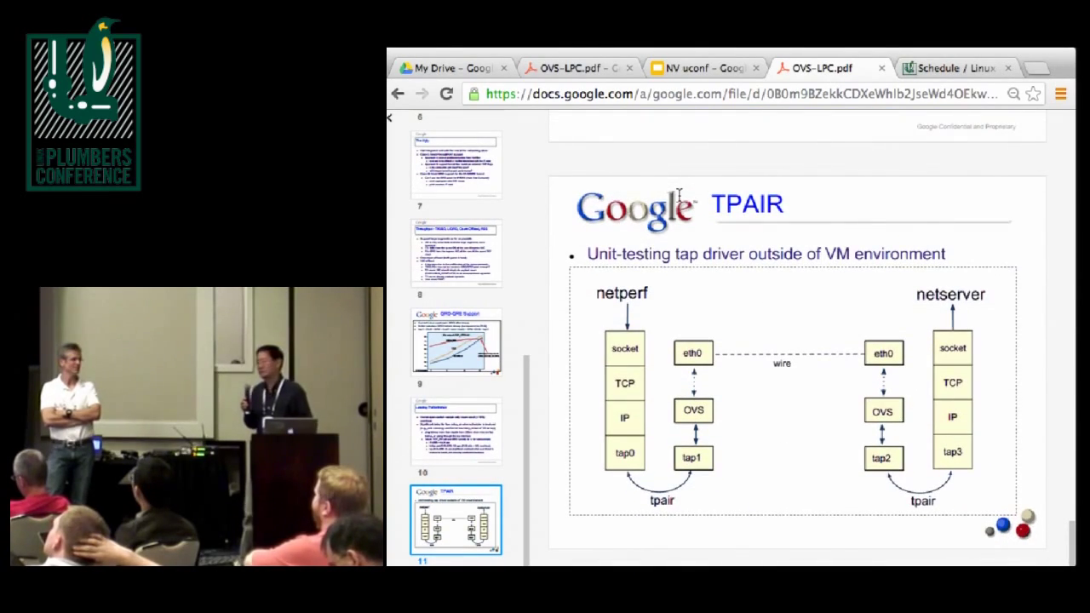